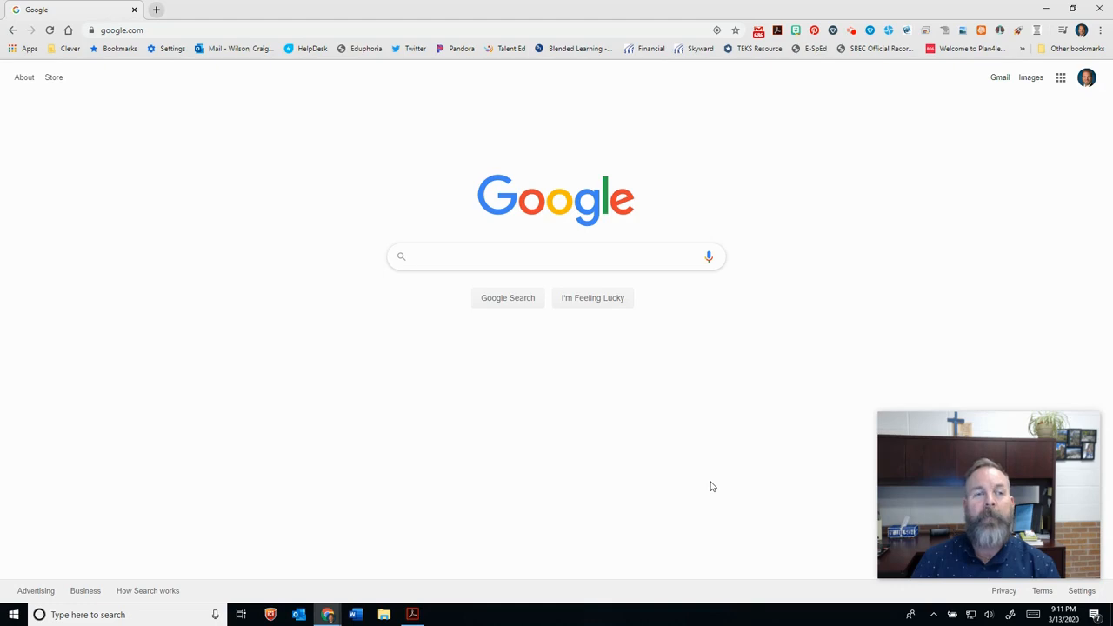
Navigate the browser to clever.tisd.org to reach the district's Clever login page.
{"action": "left_click", "coordinate": [557, 256]}
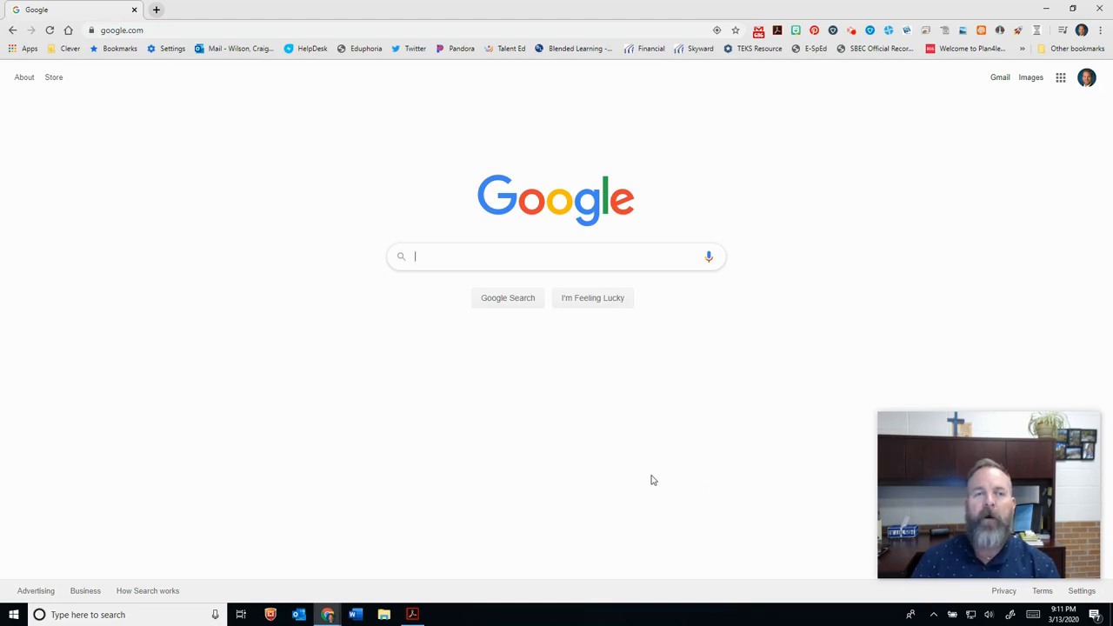
{"action": "left_click", "coordinate": [122, 30]}
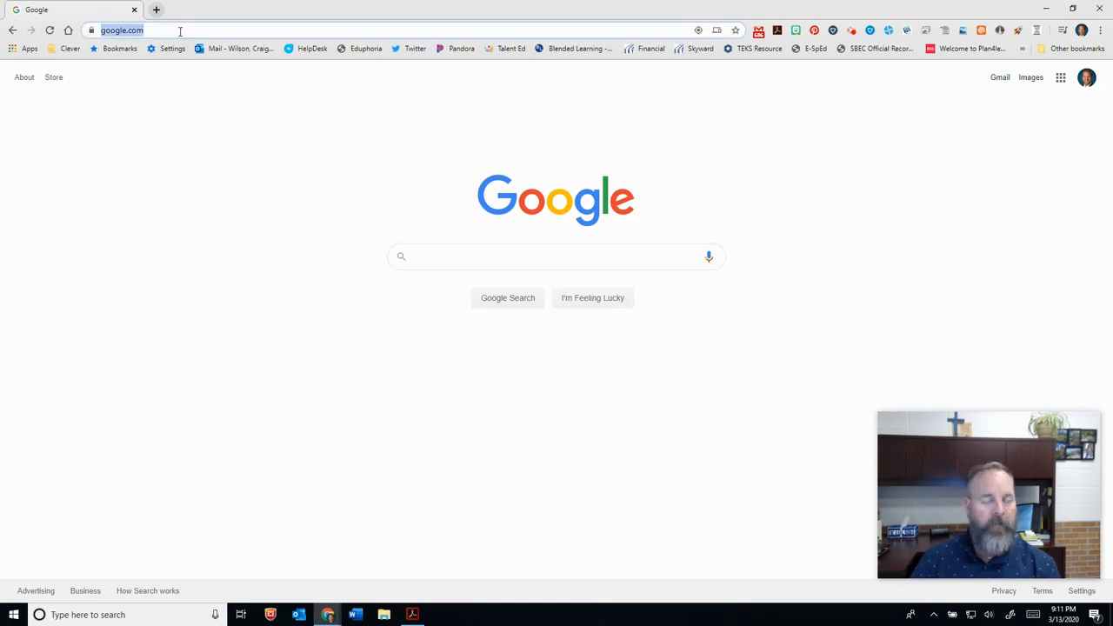
{"action": "type", "text": "clever.tisd.org"}
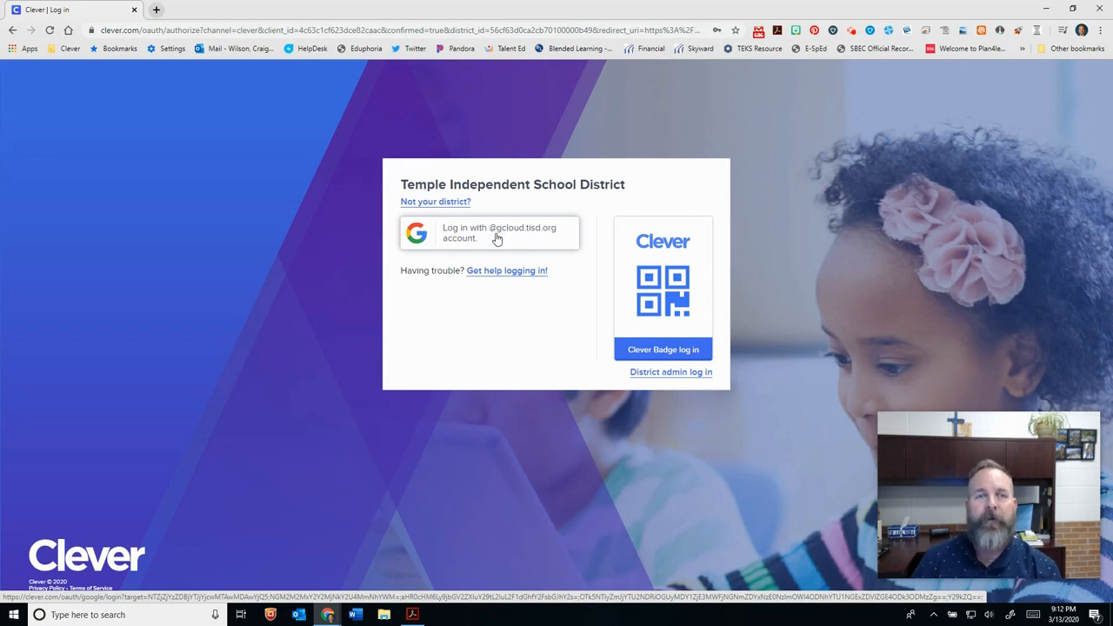
Choose Google sign-in for Clever and opt to use a different Google account.
{"action": "left_click", "coordinate": [490, 233]}
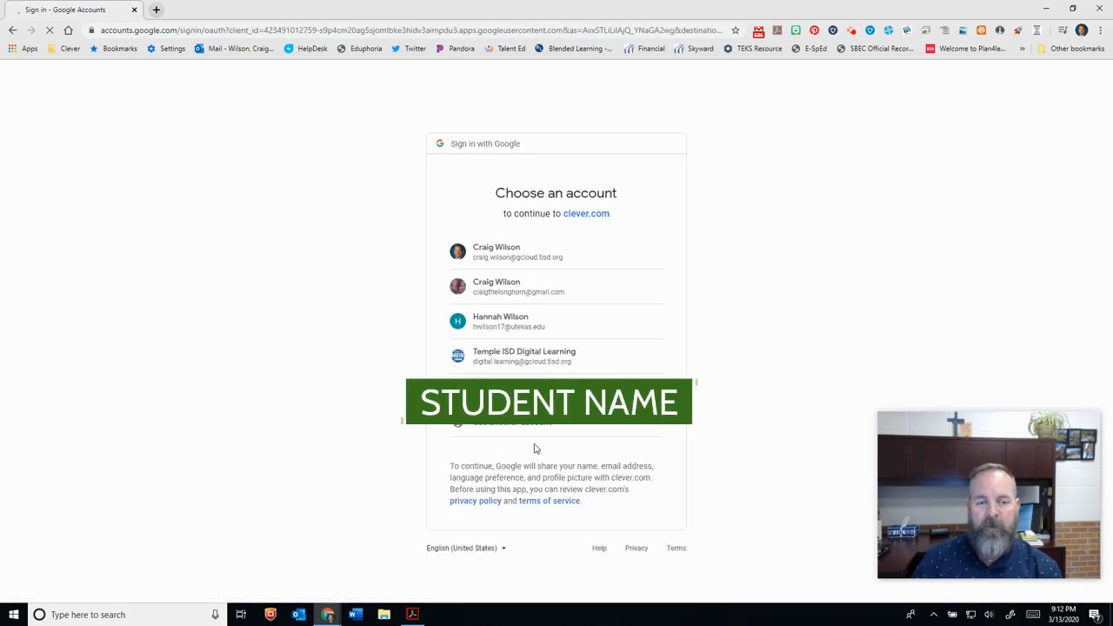
{"action": "left_click", "coordinate": [516, 250]}
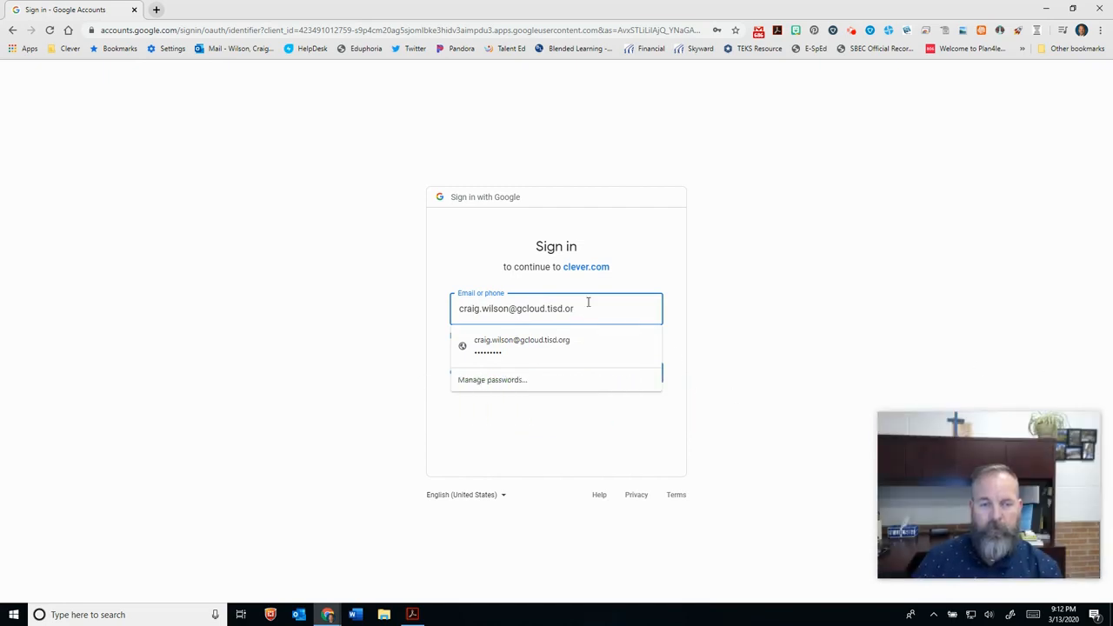
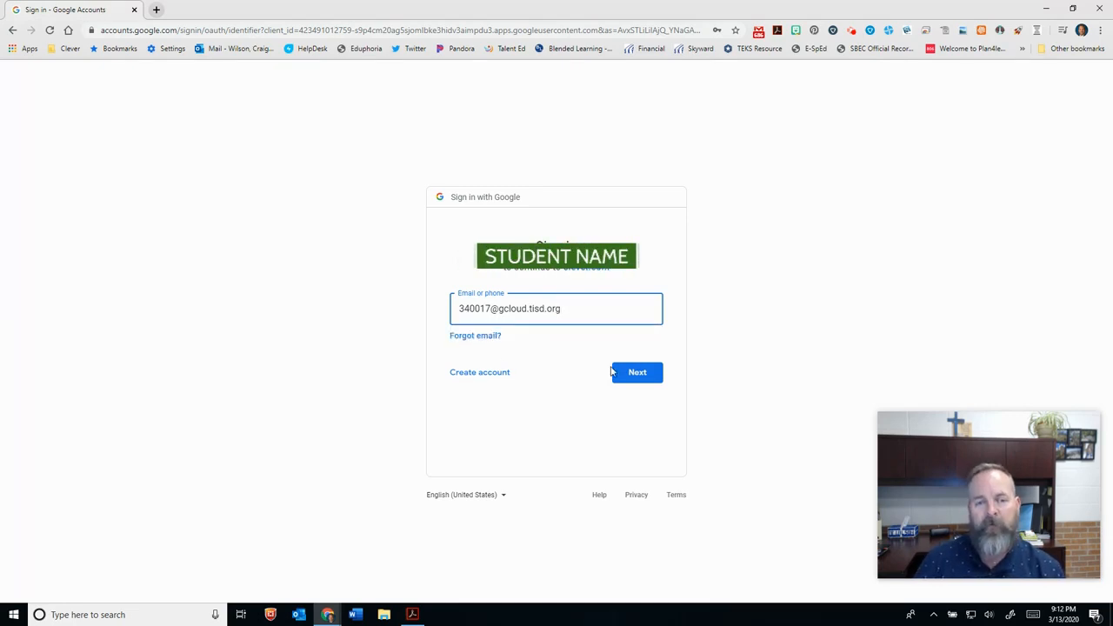
Enter the student's school email address and continue to the password step.
{"action": "left_click", "coordinate": [637, 372]}
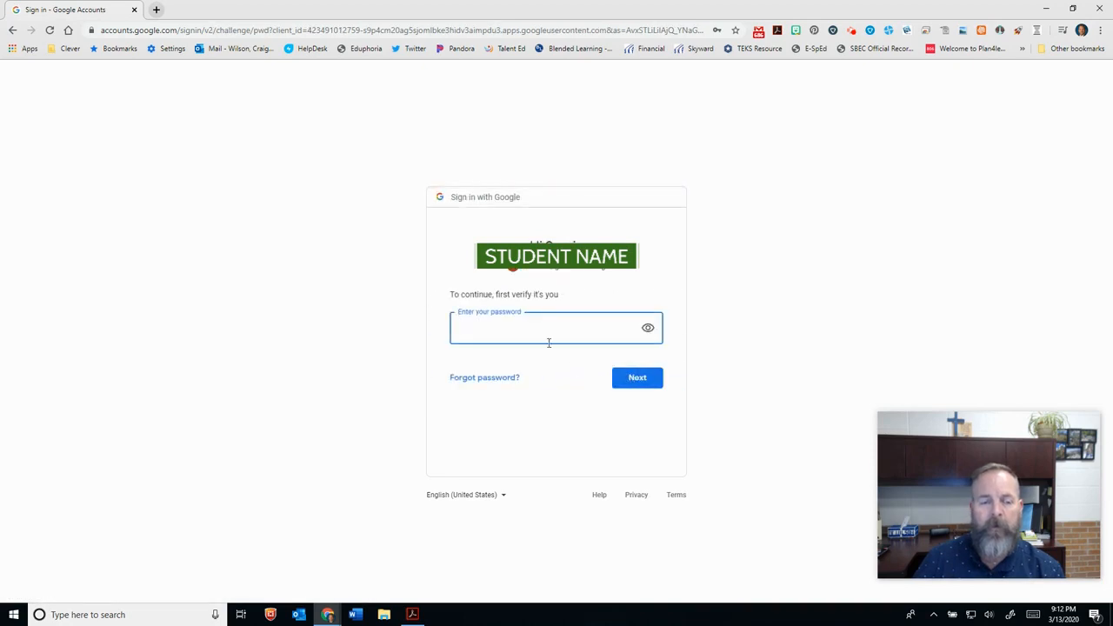
Enter the account password, retyping it once, and submit to finish signing in.
{"action": "left_click", "coordinate": [549, 327]}
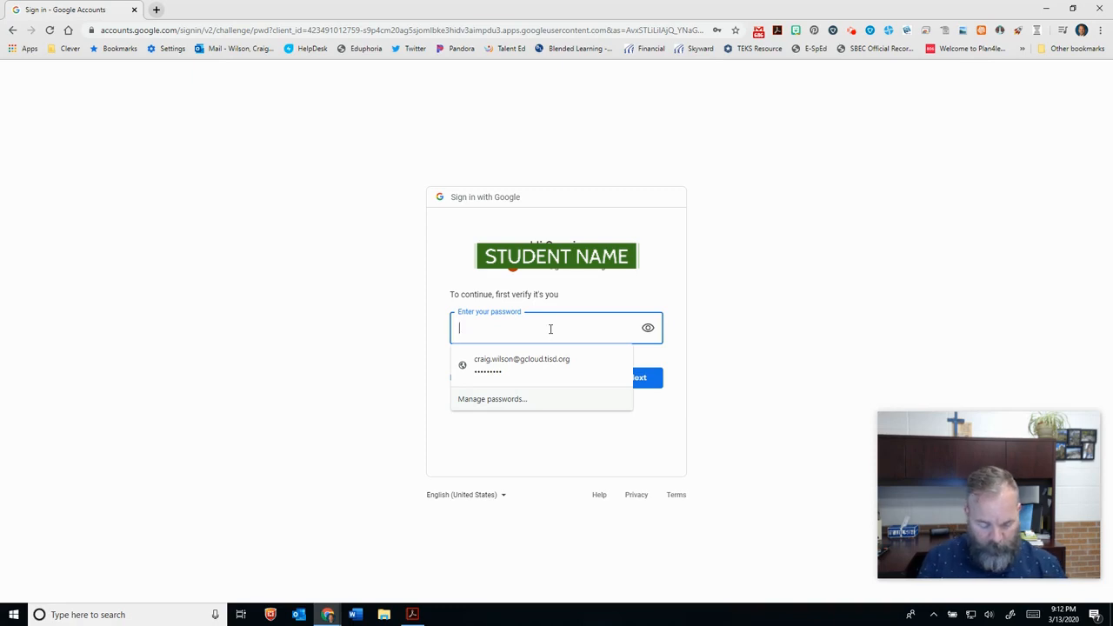
{"action": "type", "text": "••••••"}
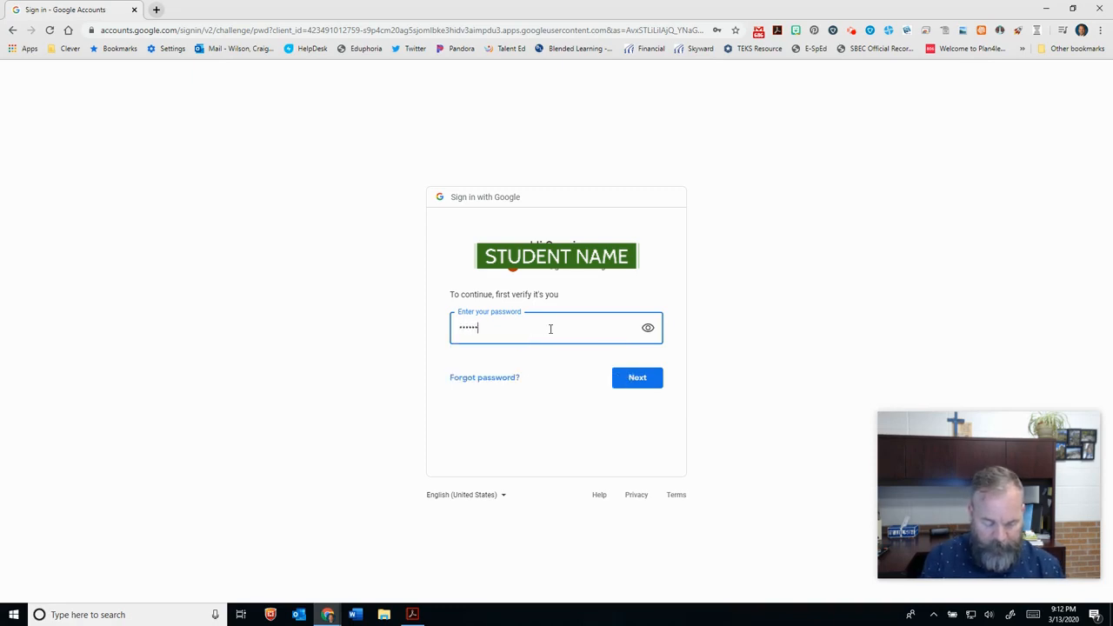
{"action": "left_click", "coordinate": [549, 327]}
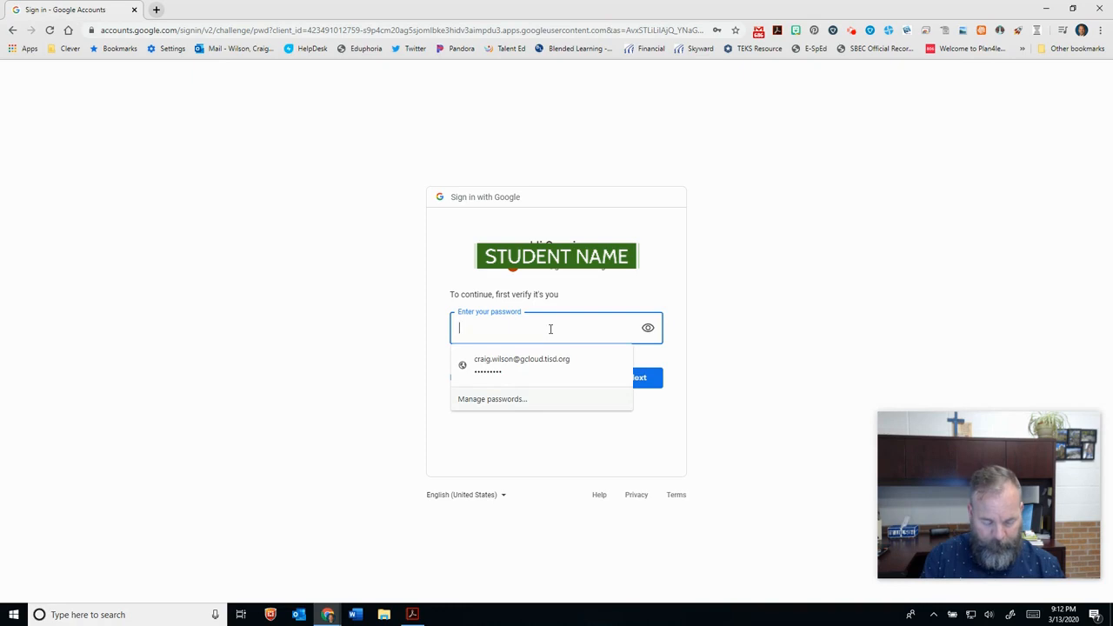
{"action": "type", "text": "••••••"}
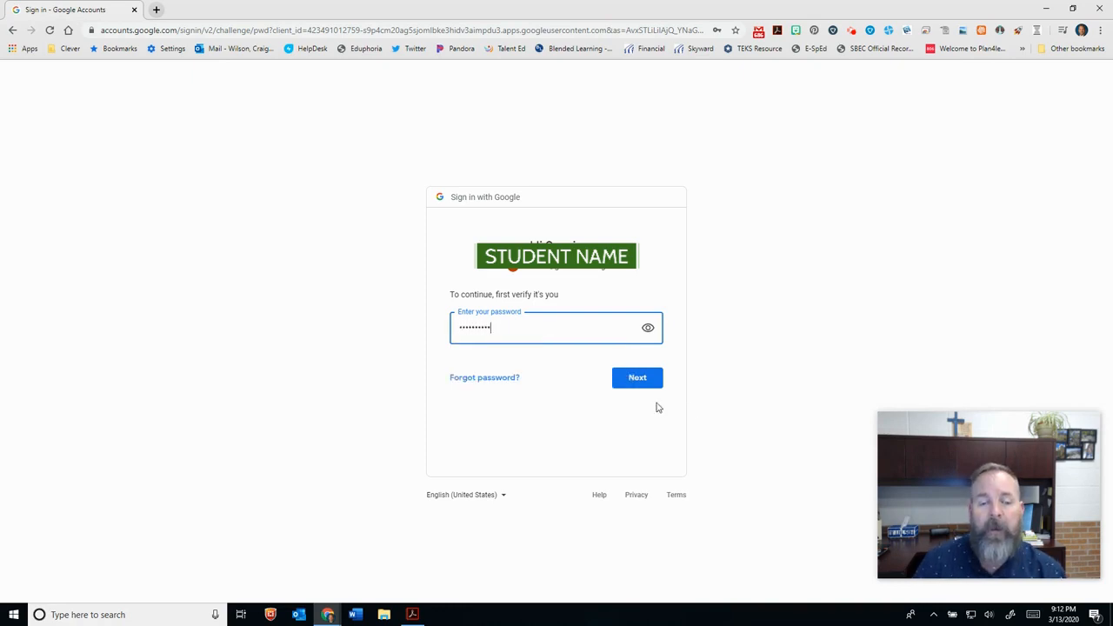
{"action": "left_click", "coordinate": [637, 378]}
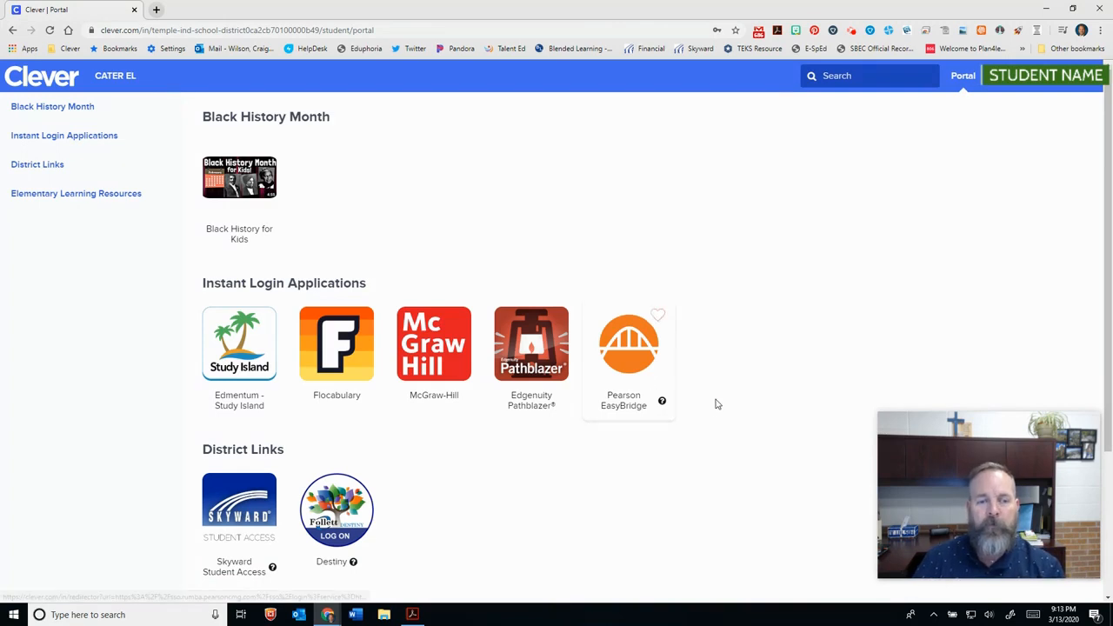
Scroll the Clever portal to reveal District Links and Elementary Learning Resources tiles.
{"action": "scroll", "scroll_direction": "down", "scroll_amount": 3}
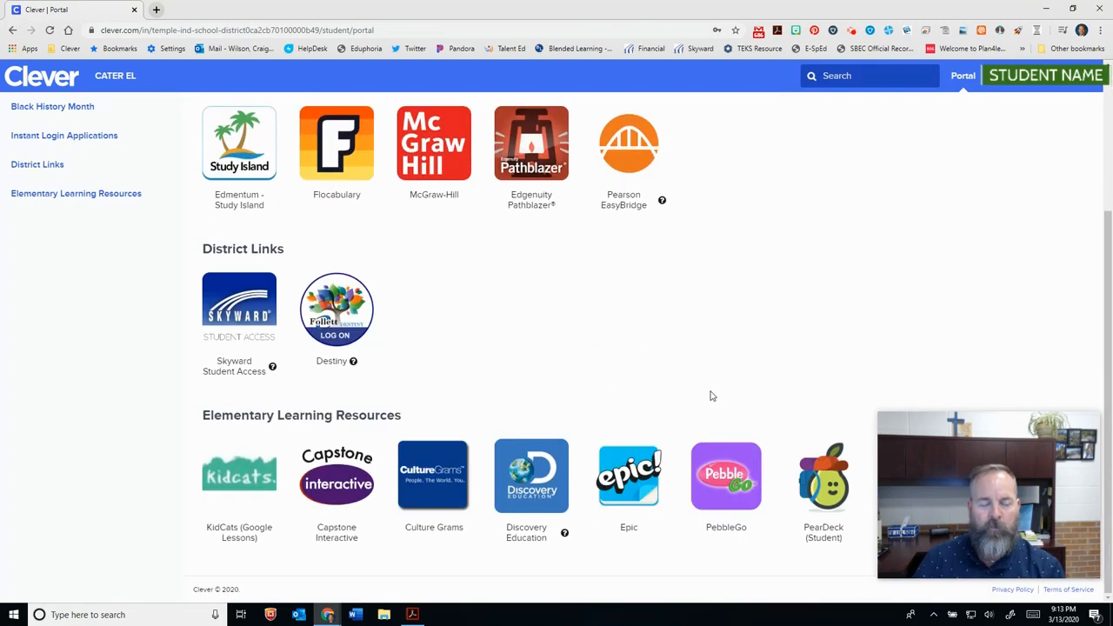